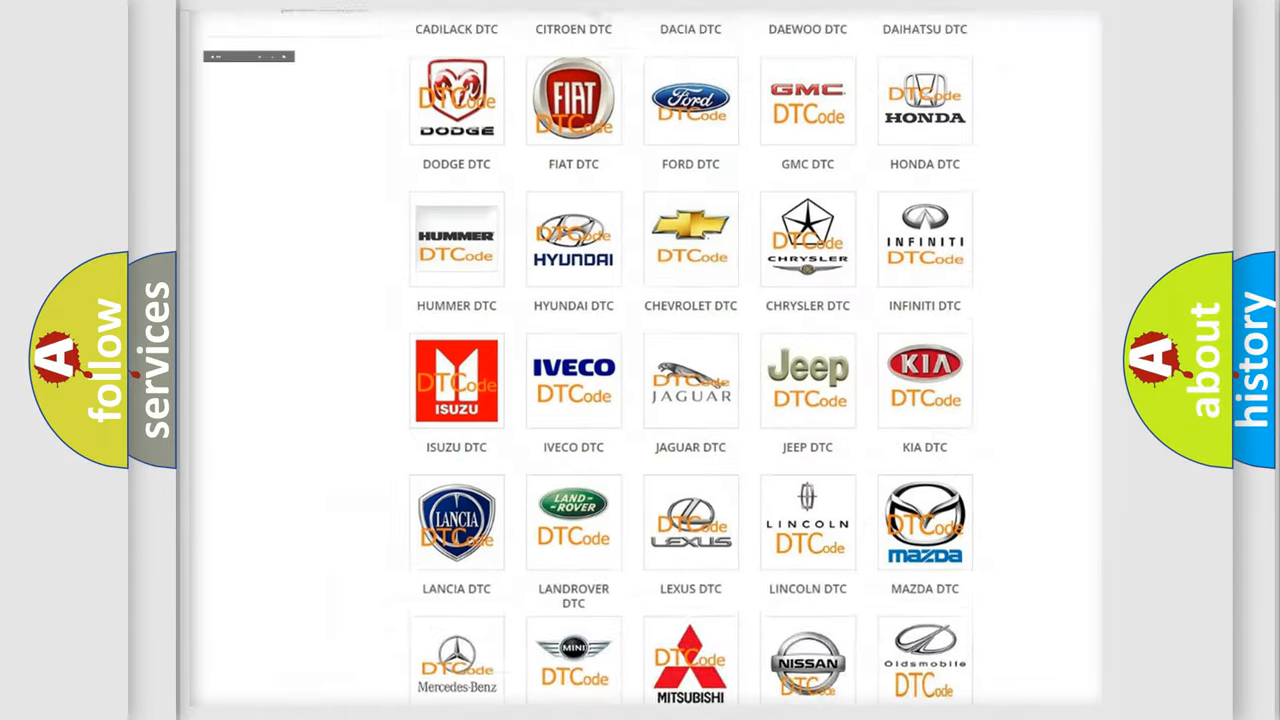
Choose Scion from the DTC brand list and browse its grid of trouble codes.
scroll("up", 3)
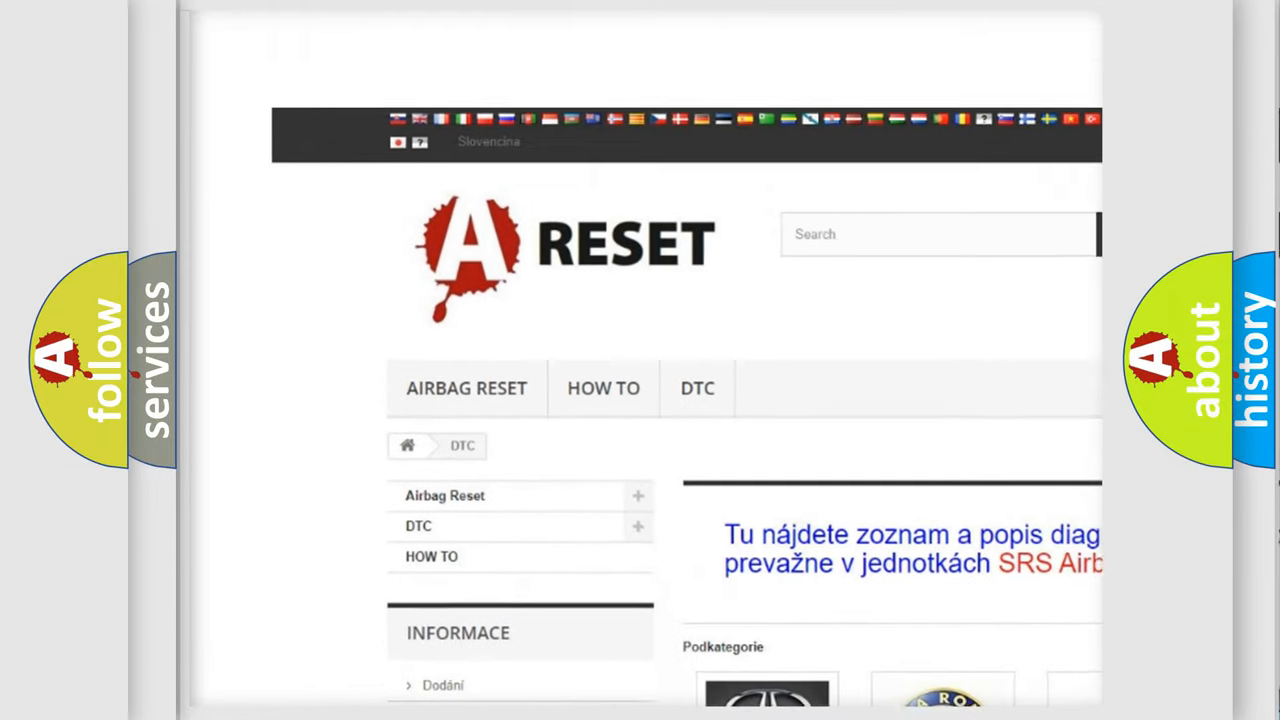
scroll("up", 3)
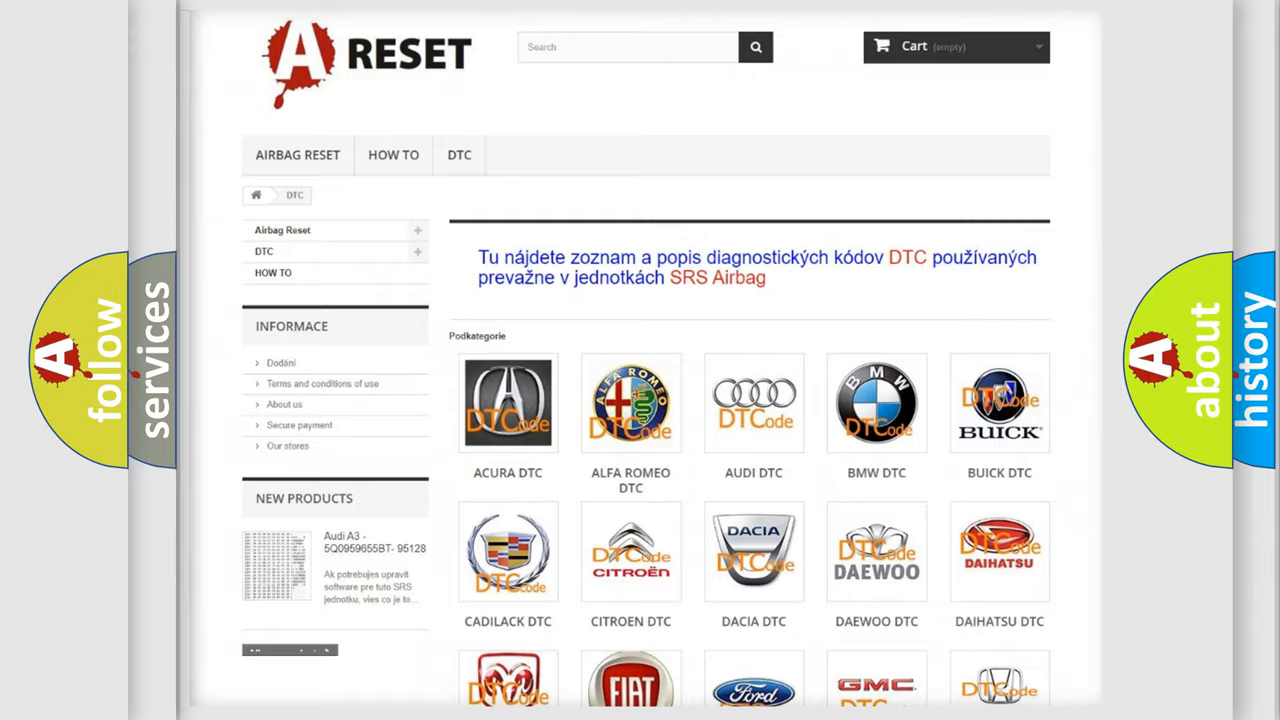
scroll("down", 3)
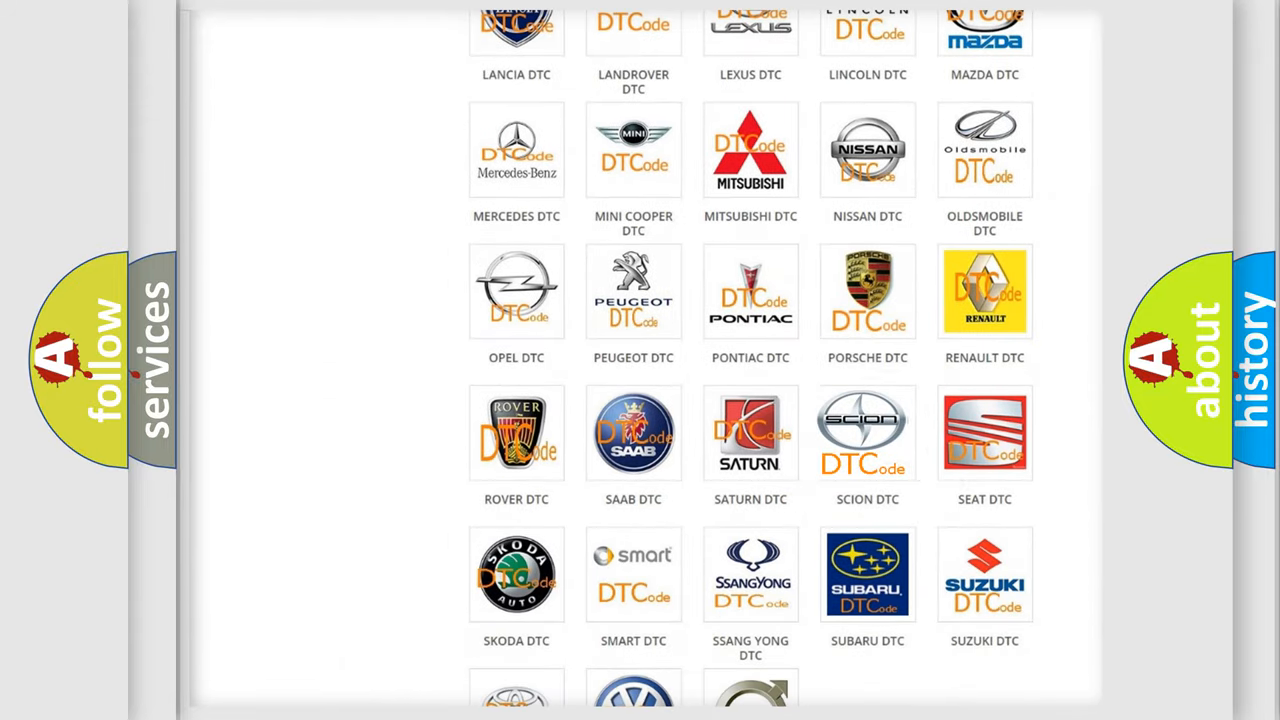
left_click(868, 432)
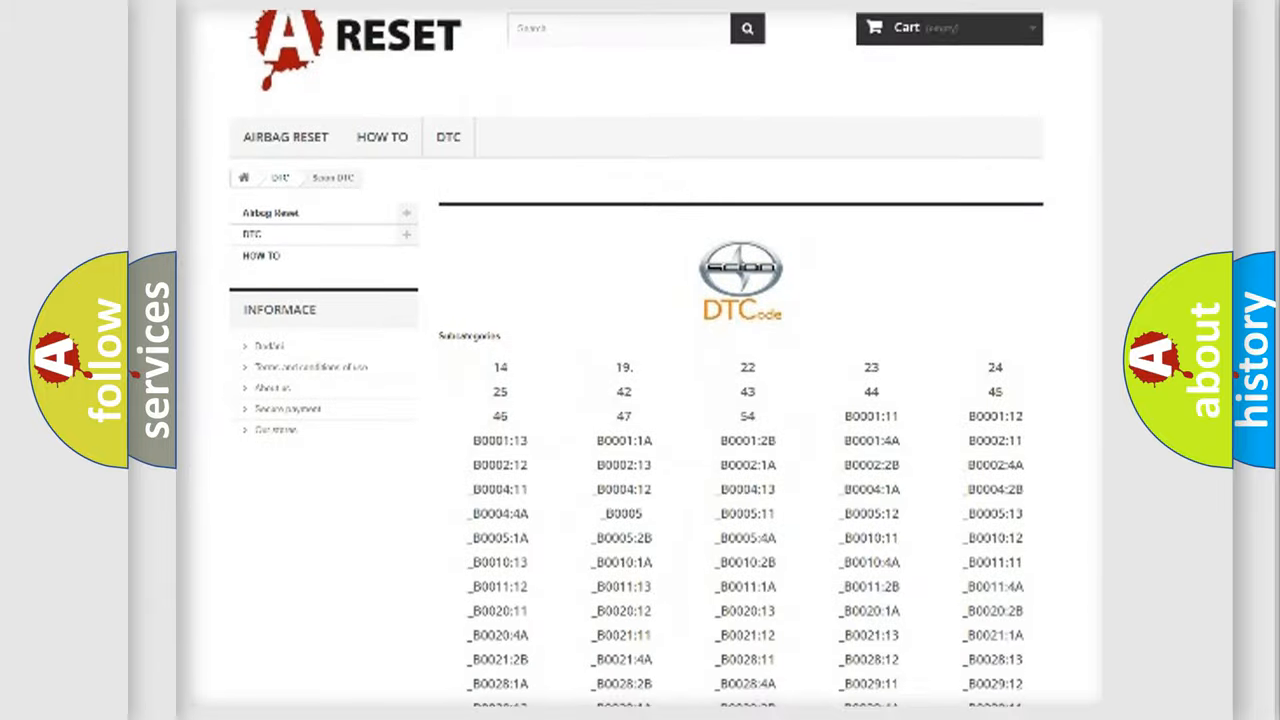
scroll("down", 3)
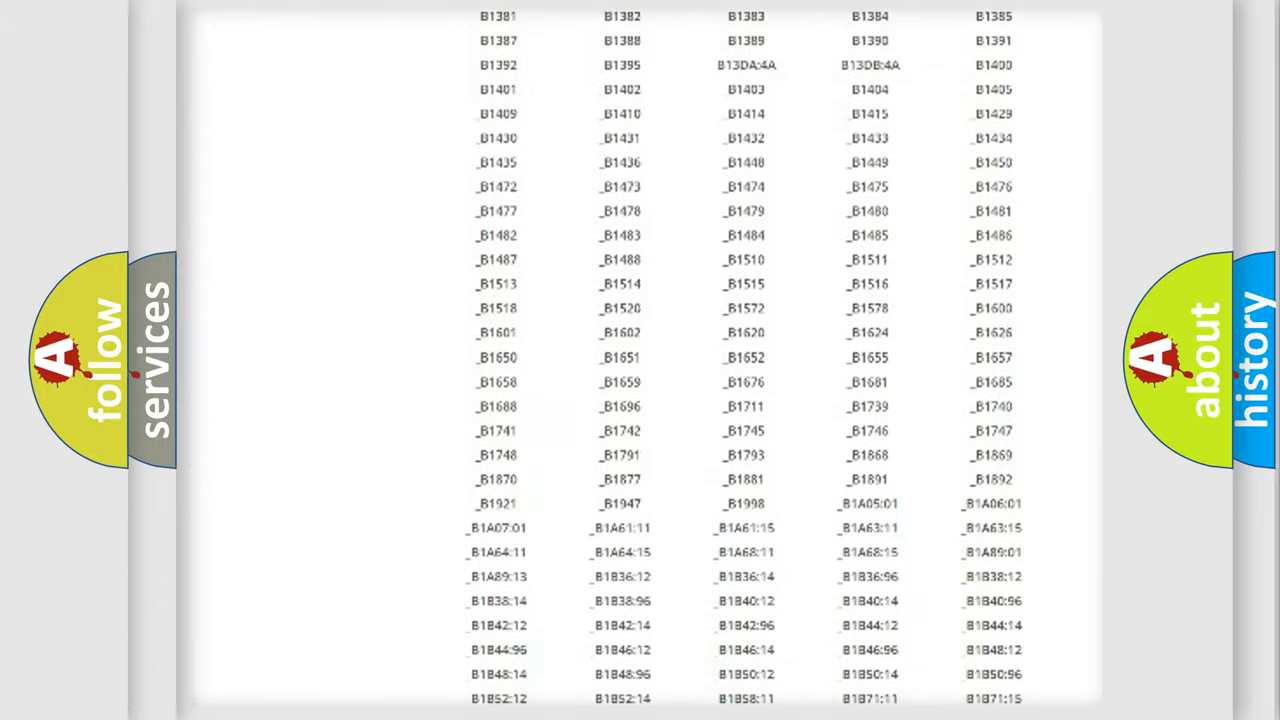
scroll("up", 3)
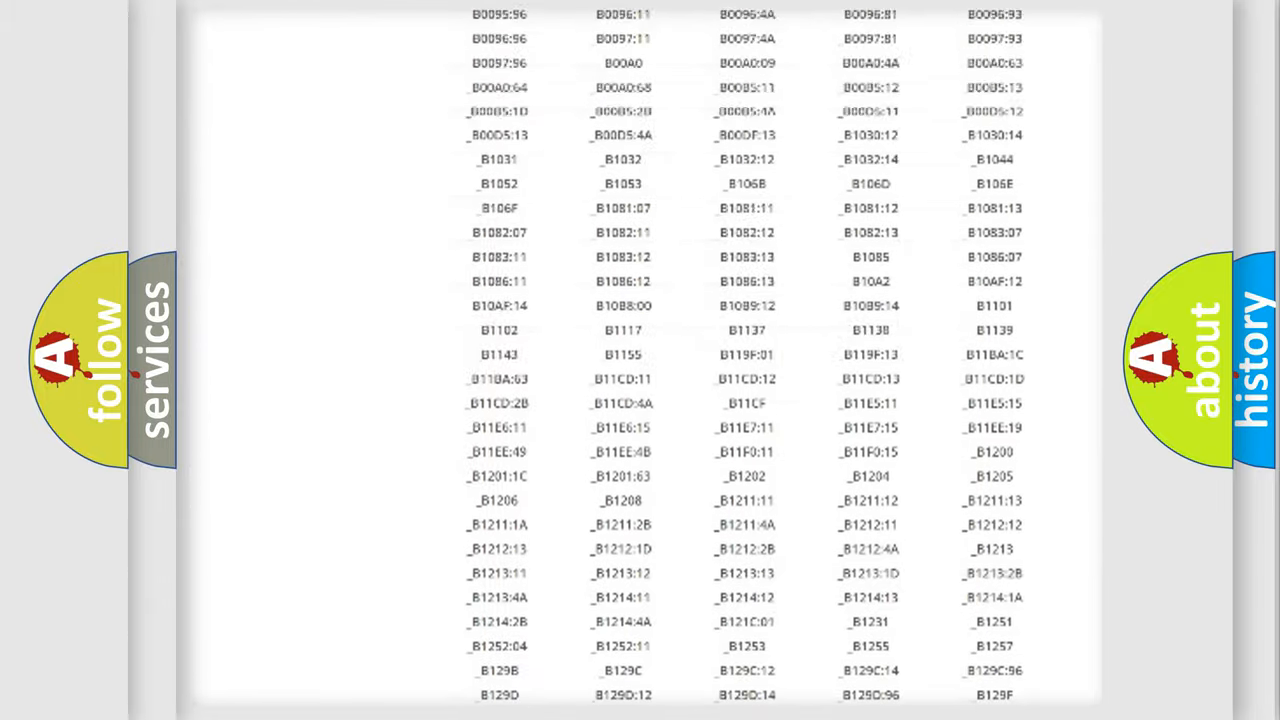
scroll("up", 3)
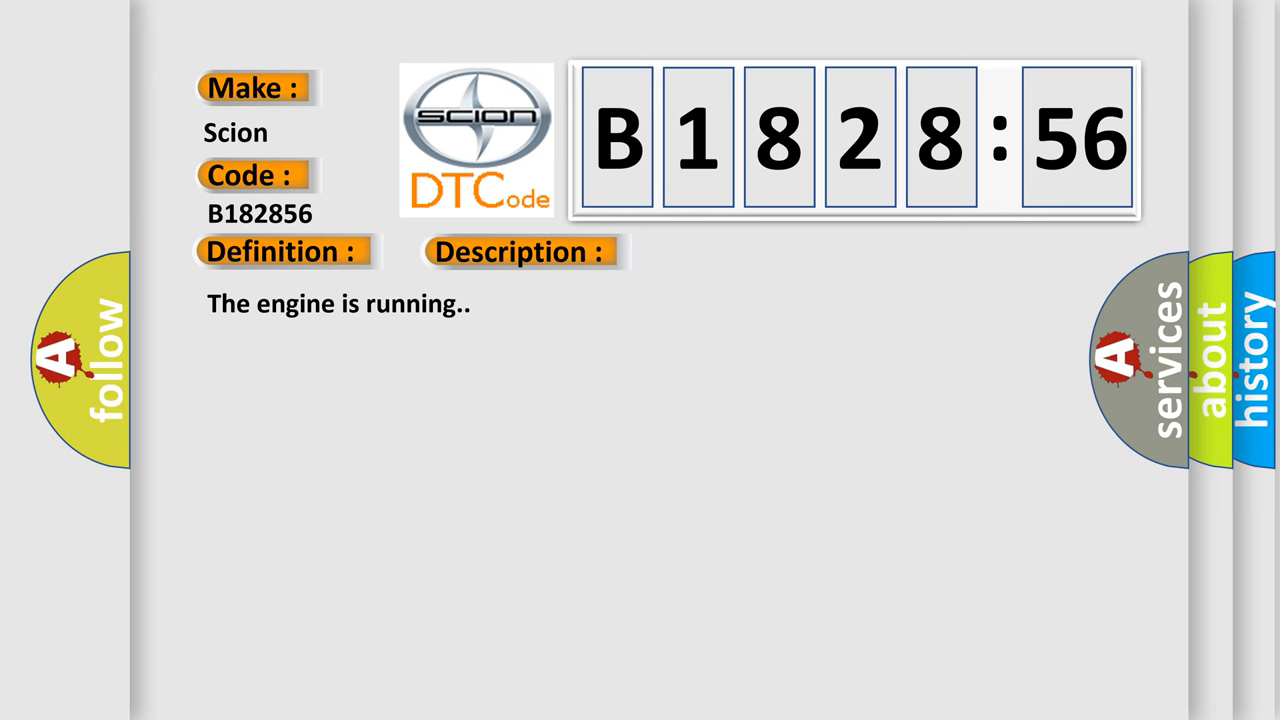
Reveal the Cause section of the B1828:56 card listing circuit, communication and configuration faults.
left_click(736, 252)
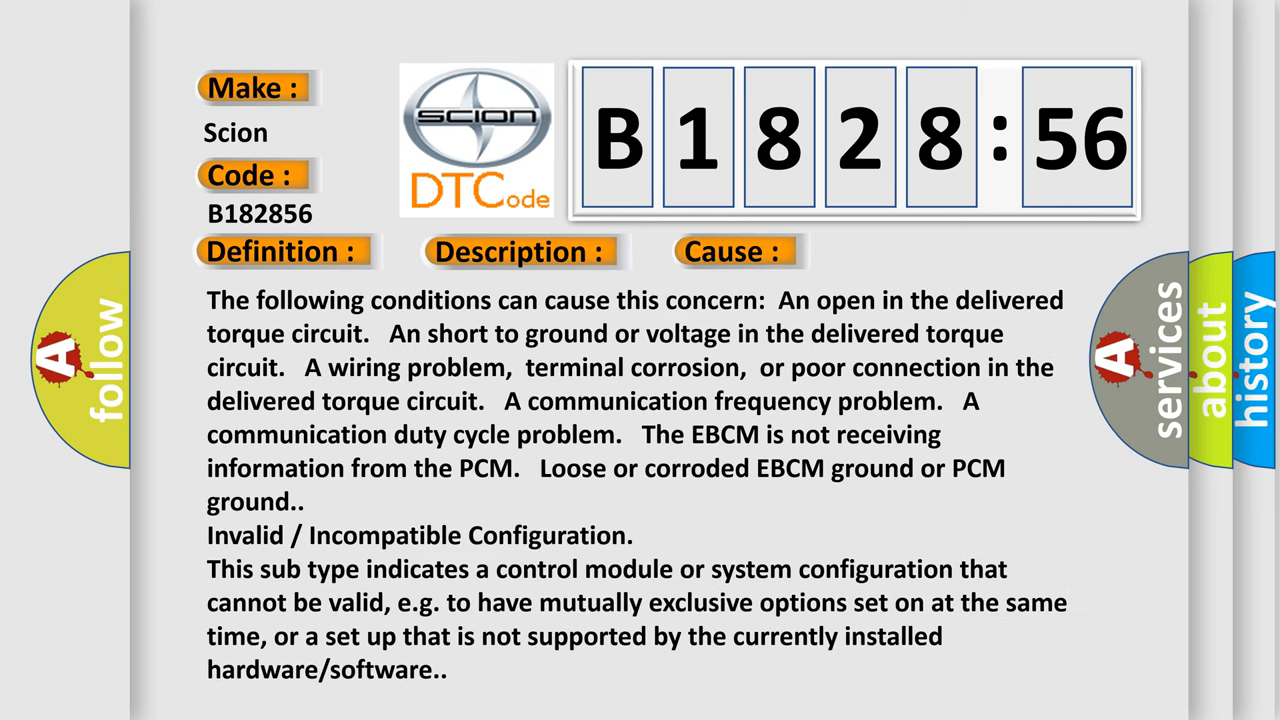